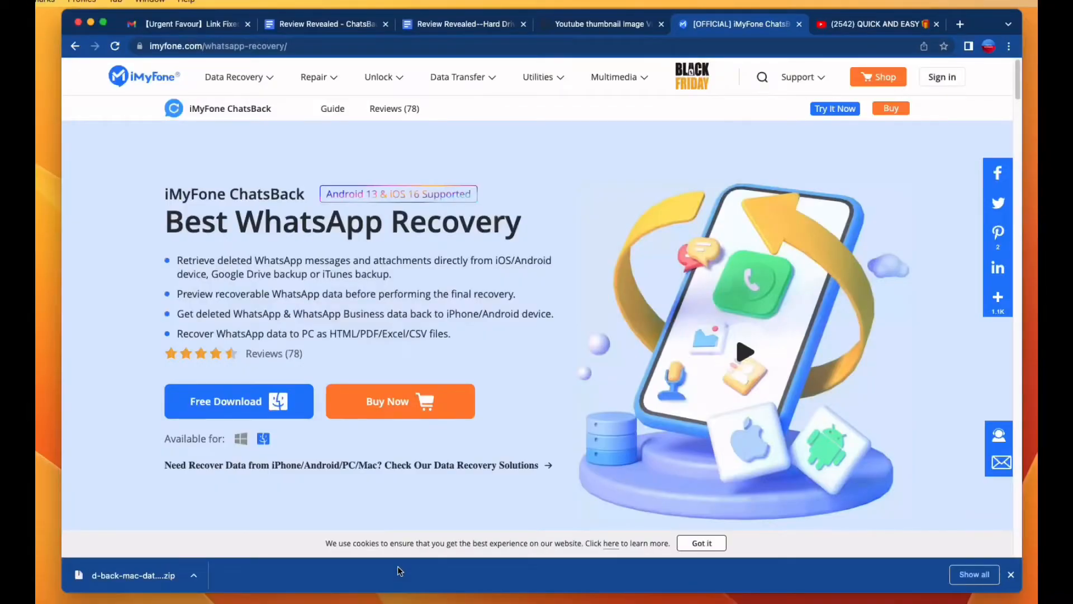
mouse_move(402, 523)
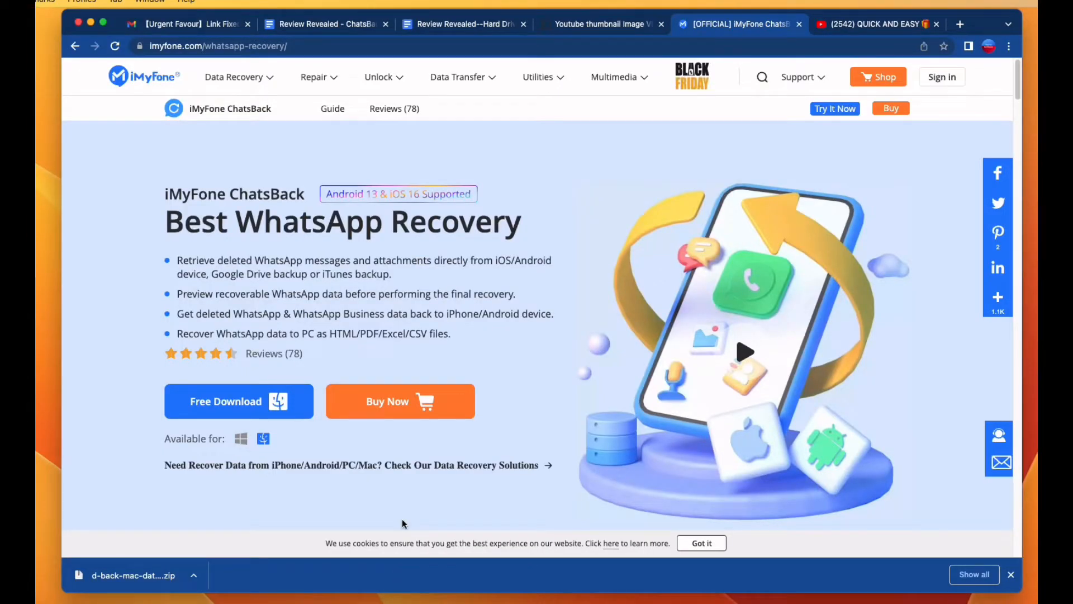
mouse_move(190, 222)
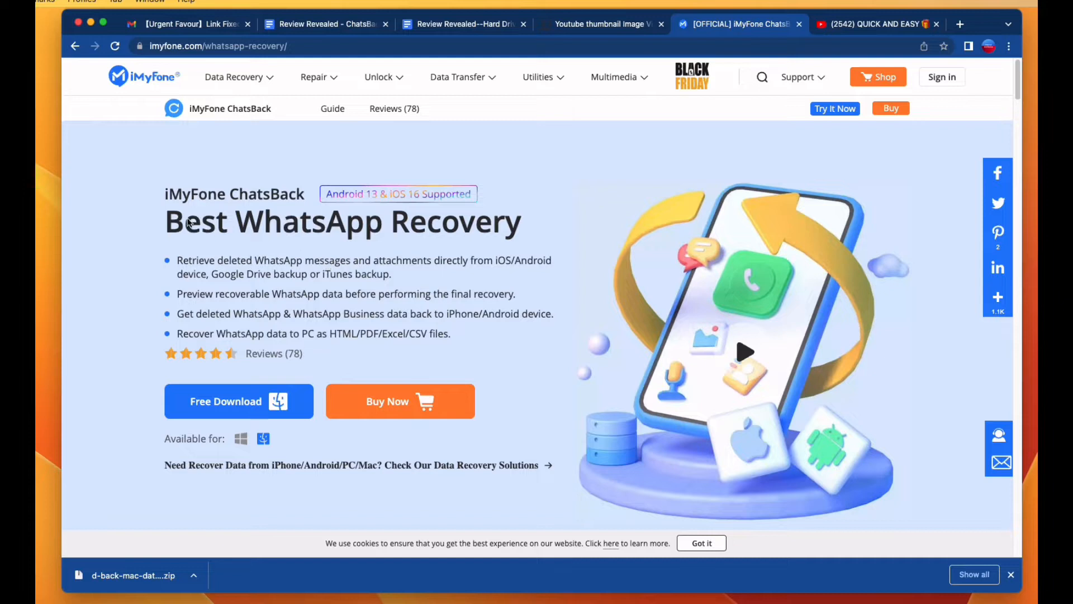
mouse_move(108, 90)
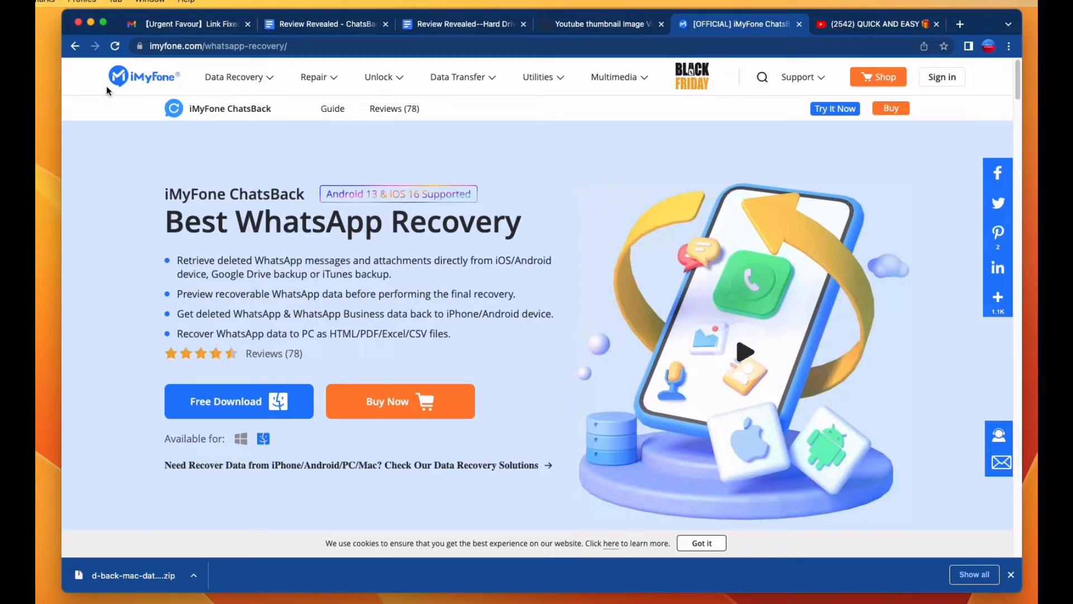
mouse_move(166, 220)
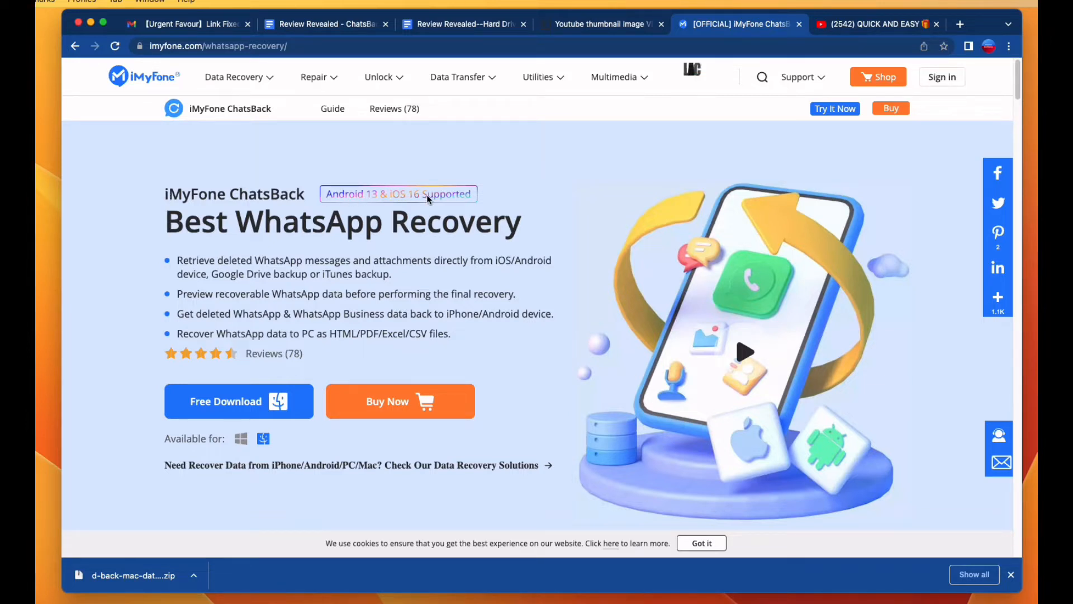
mouse_move(151, 245)
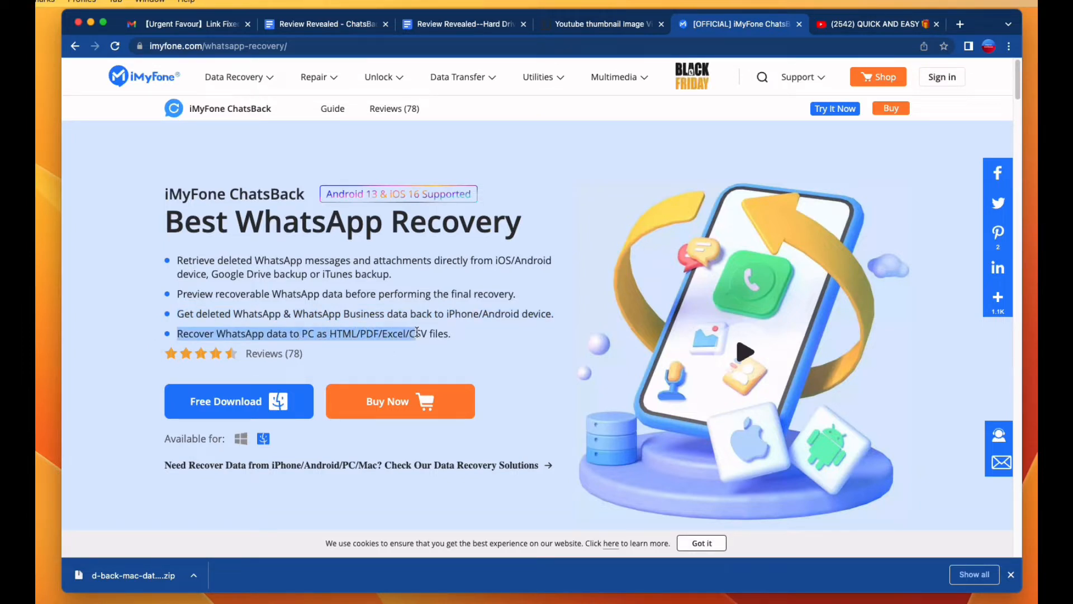
mouse_move(230, 415)
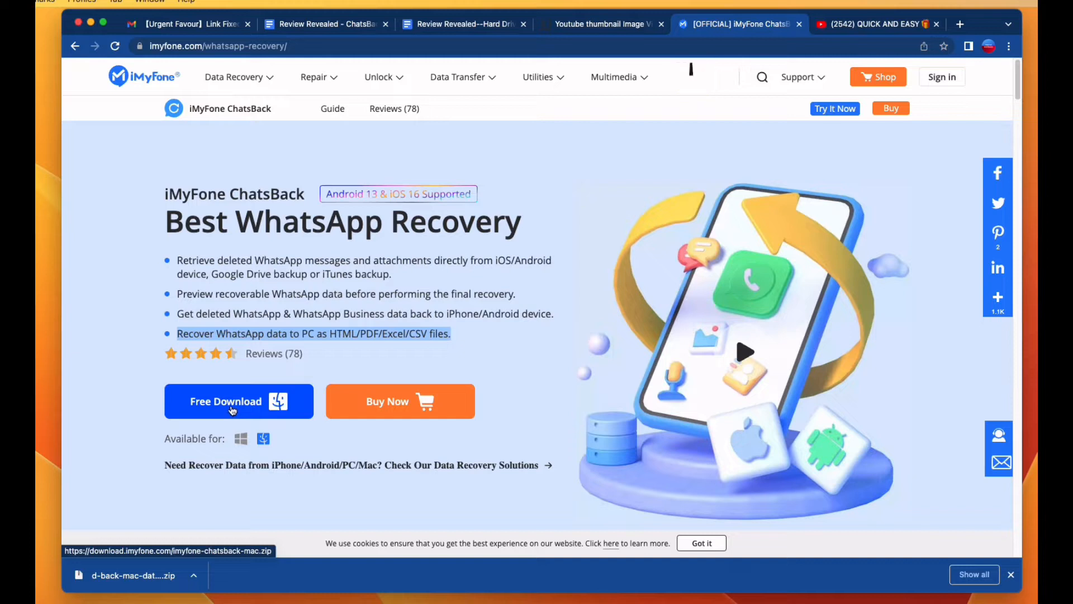
Download the ChatsBack Mac installer and reveal it in the Downloads folder
click(238, 401)
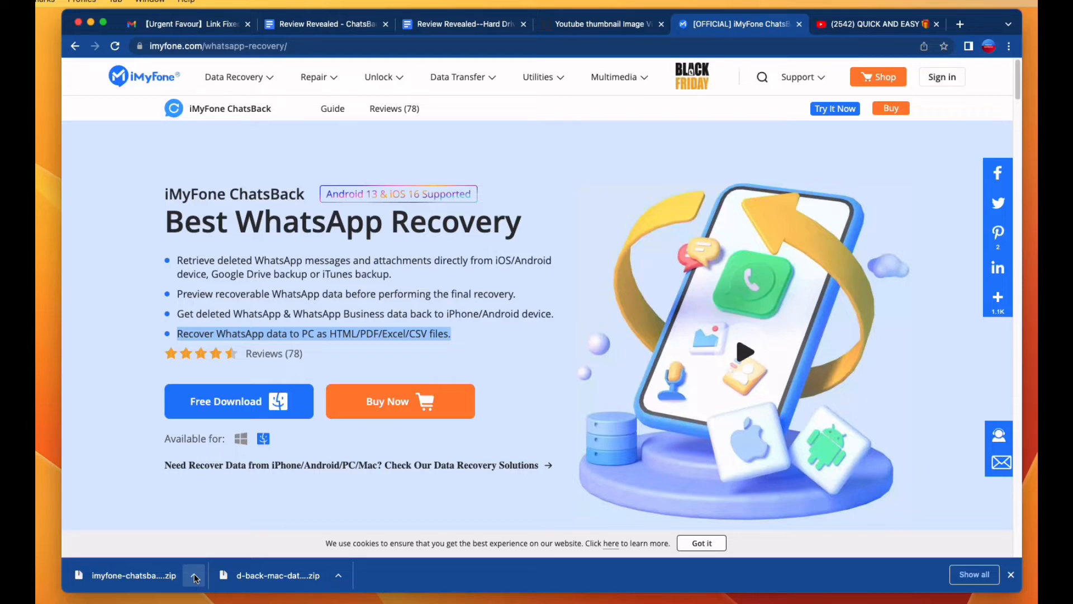
click(193, 574)
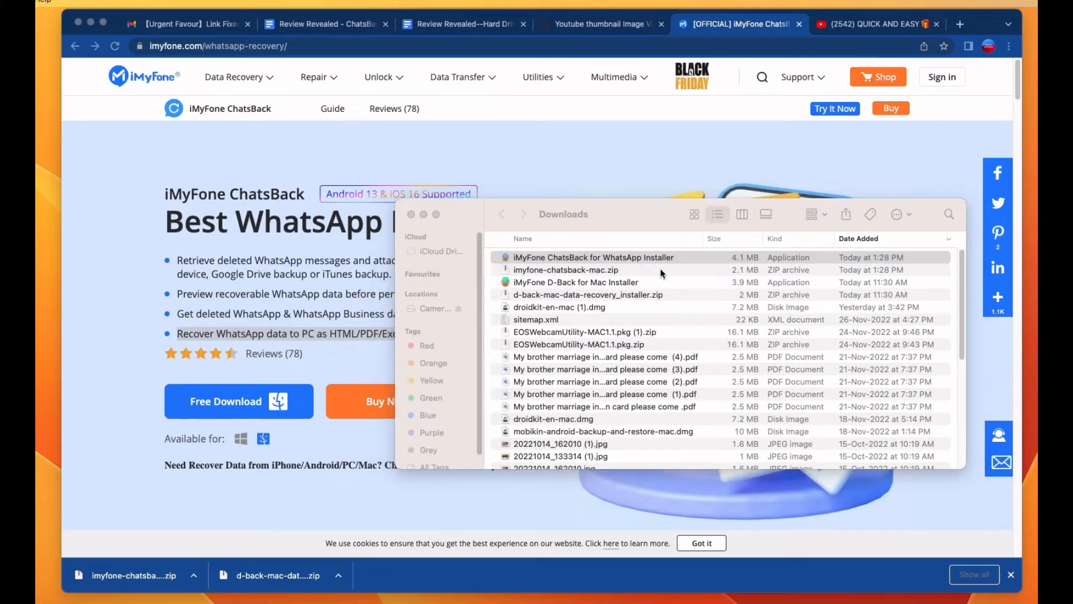
Launch the ChatsBack installer, accept the license agreement and install the program
double_click(593, 257)
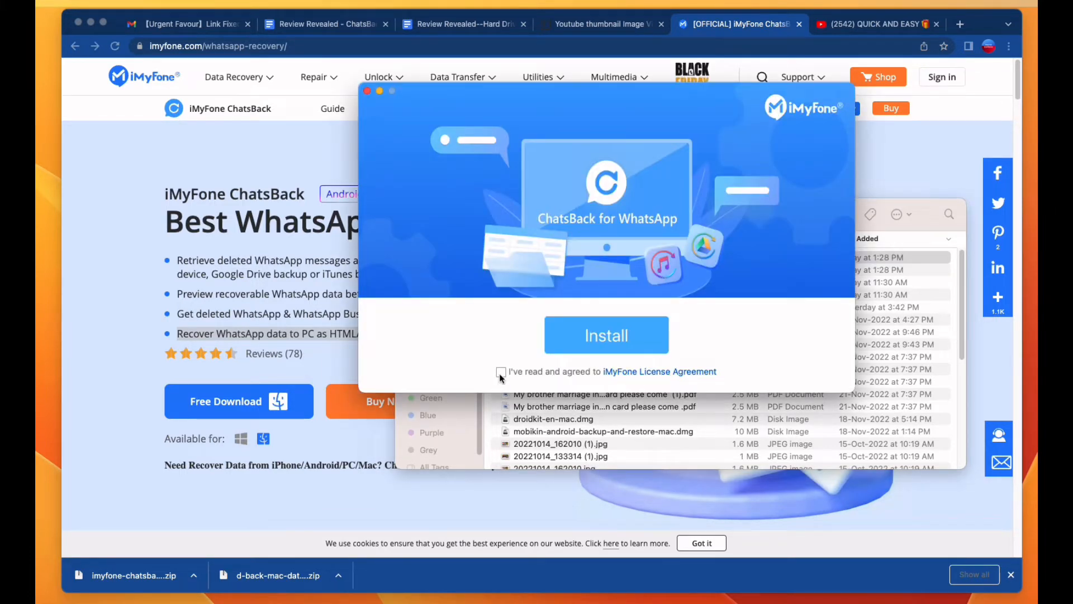
click(500, 371)
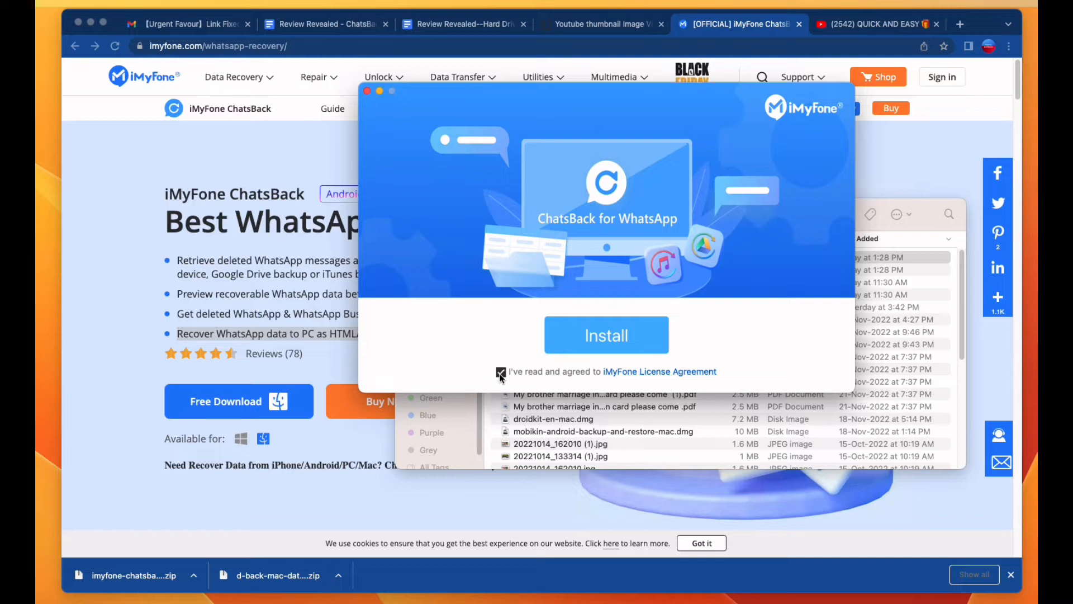
click(606, 336)
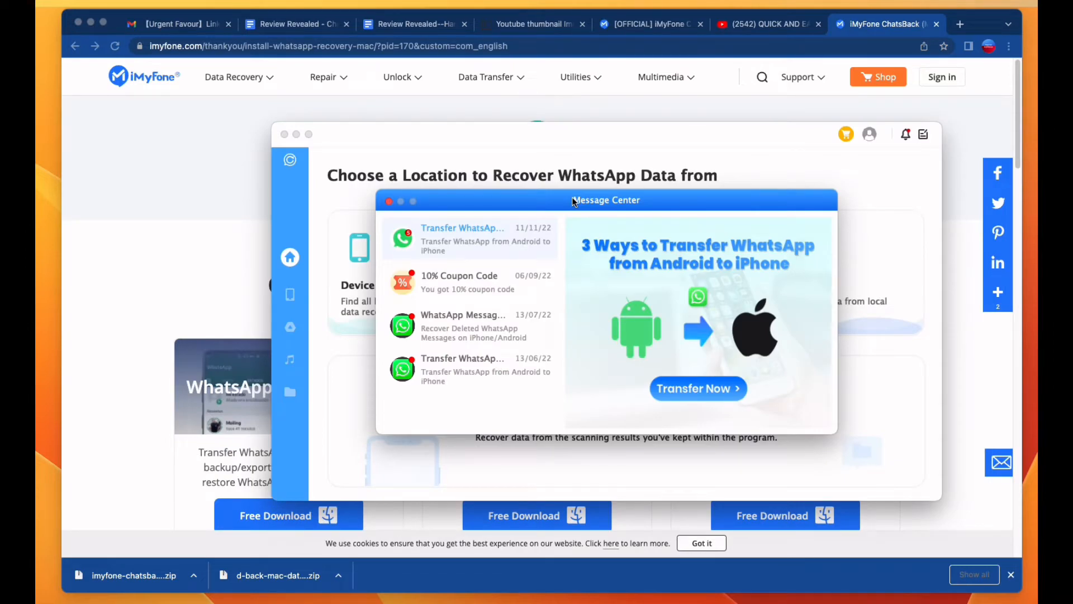
Dismiss the Message Center window to reveal the recovery-location options
click(389, 201)
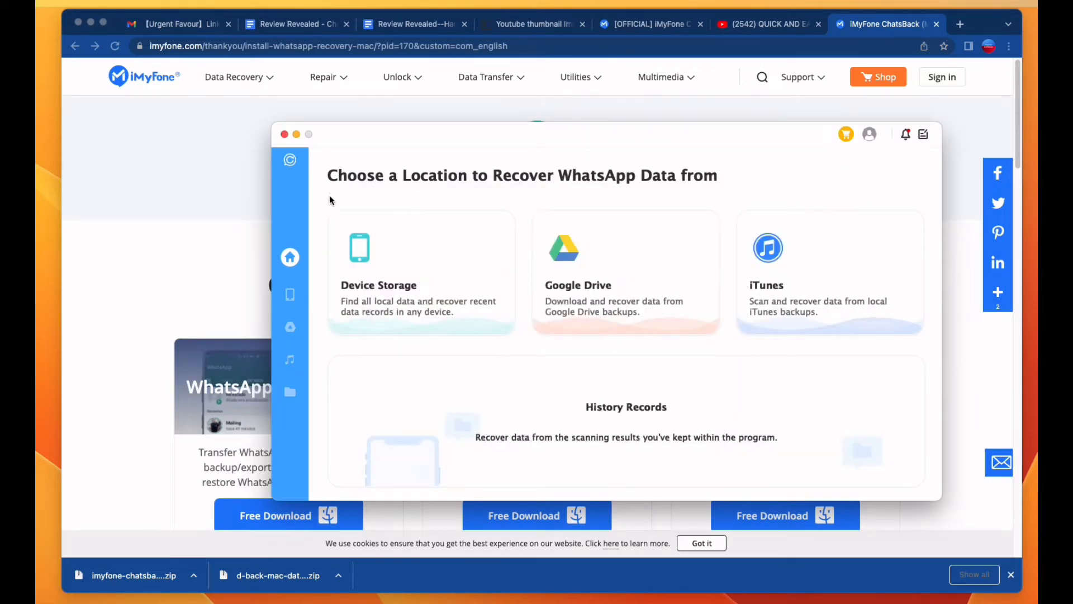
mouse_move(722, 254)
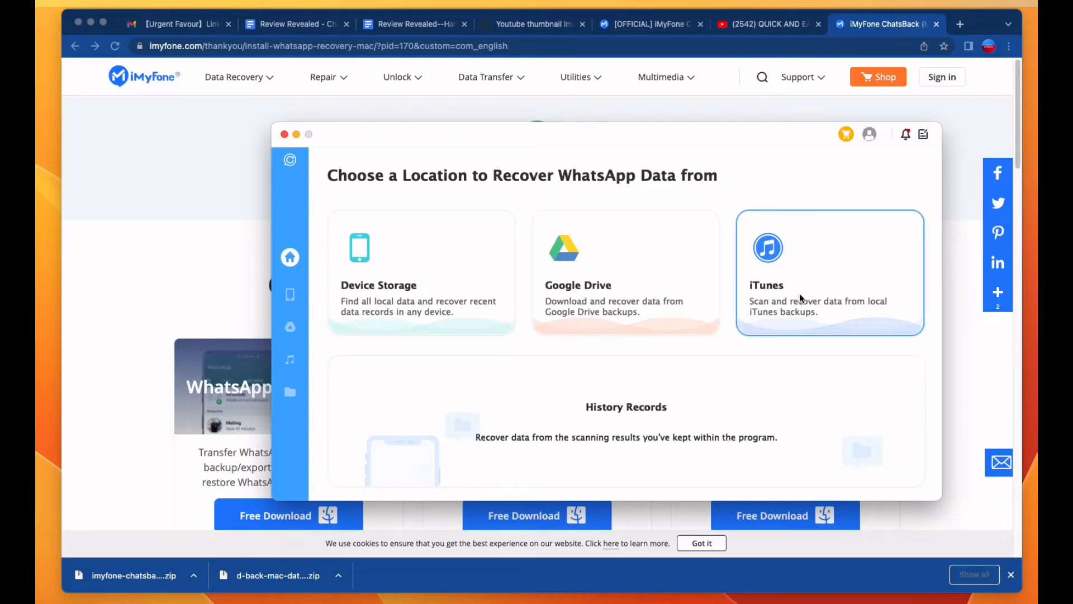
mouse_move(862, 312)
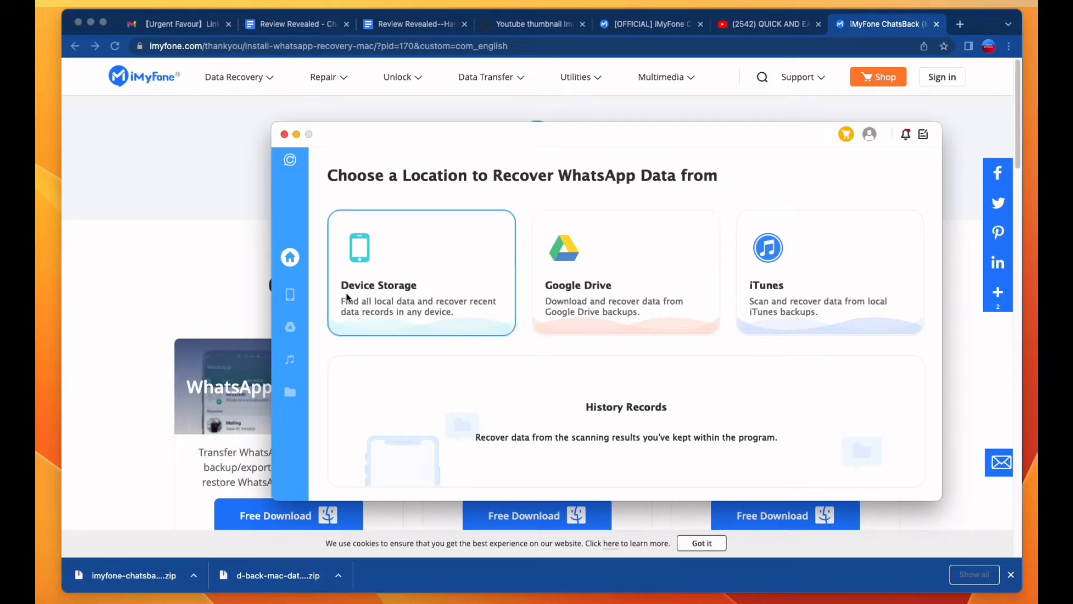
mouse_move(412, 306)
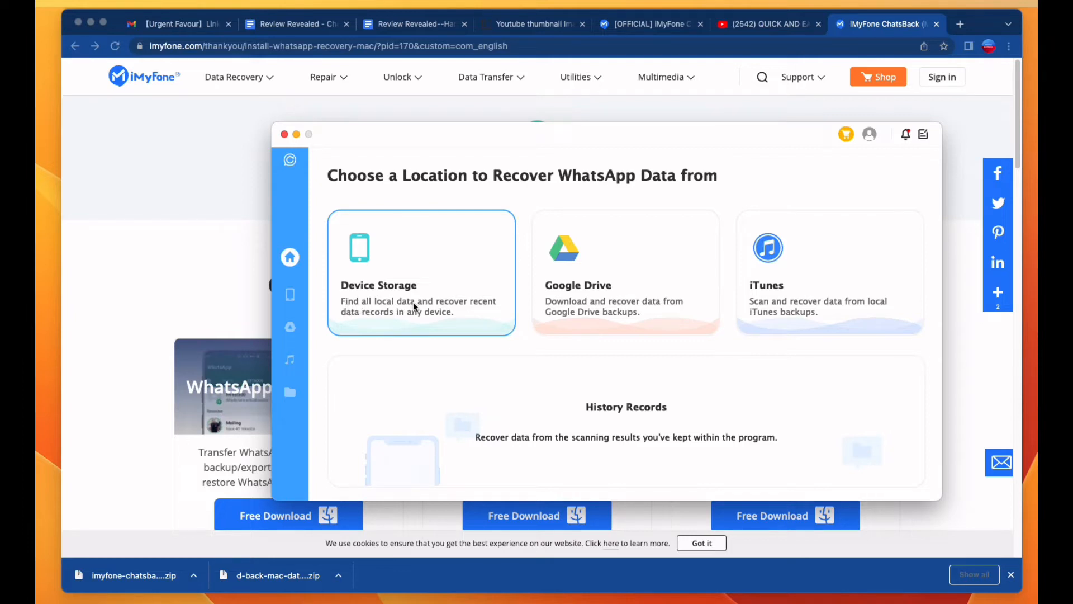
mouse_move(394, 322)
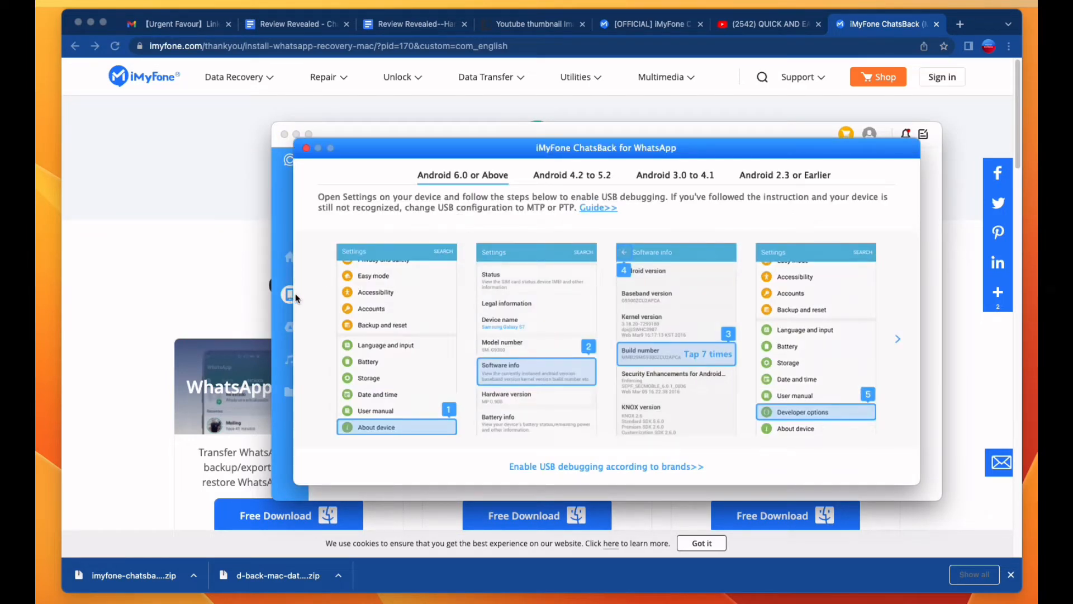
Check the empty iTunes and History Records lists, then return to Device Storage recovery
click(289, 326)
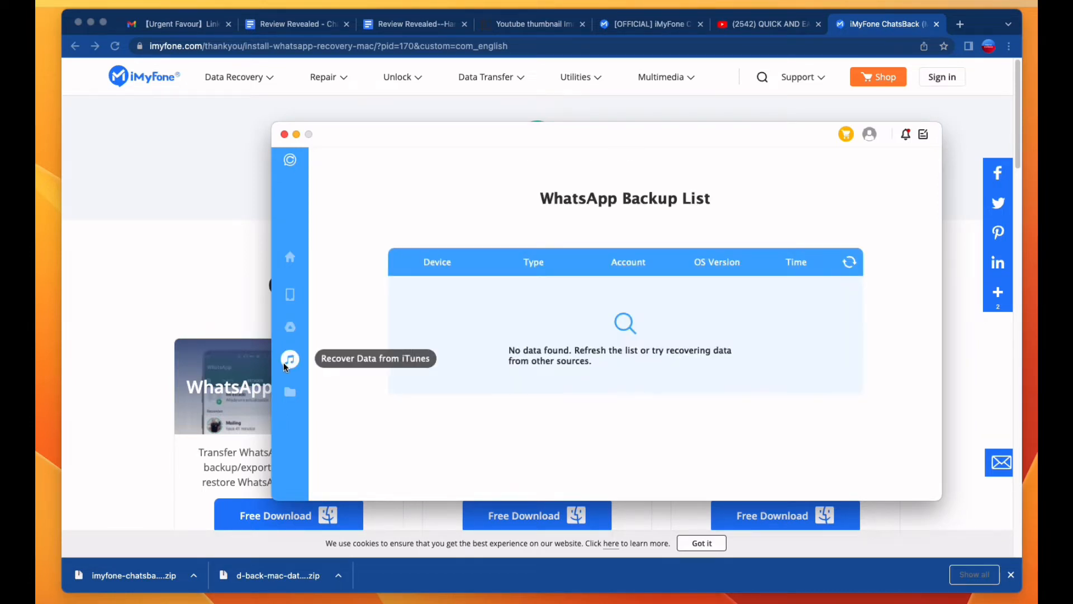
click(289, 391)
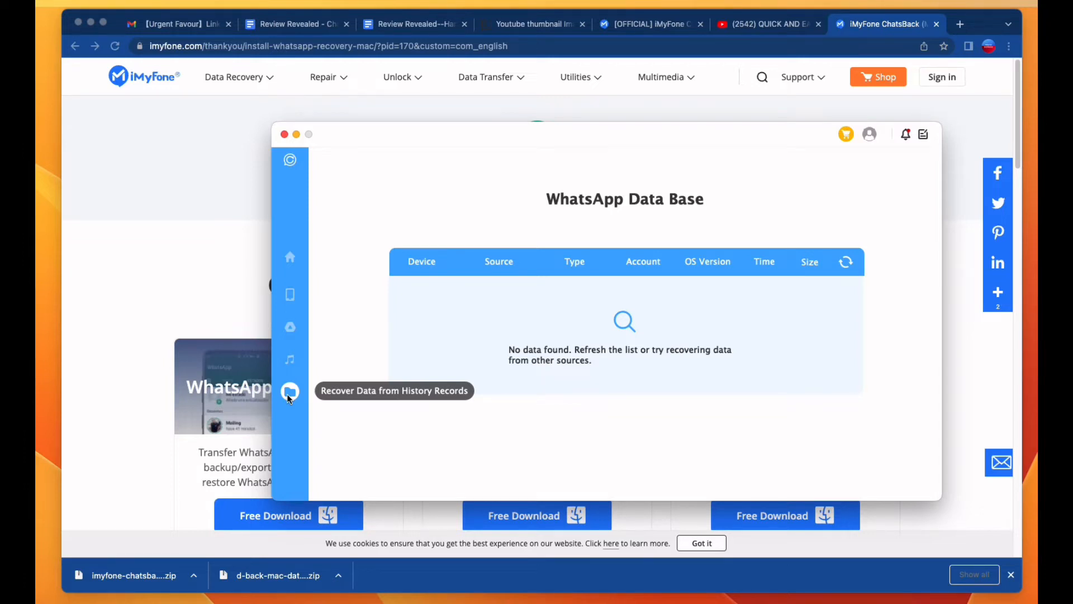
click(290, 294)
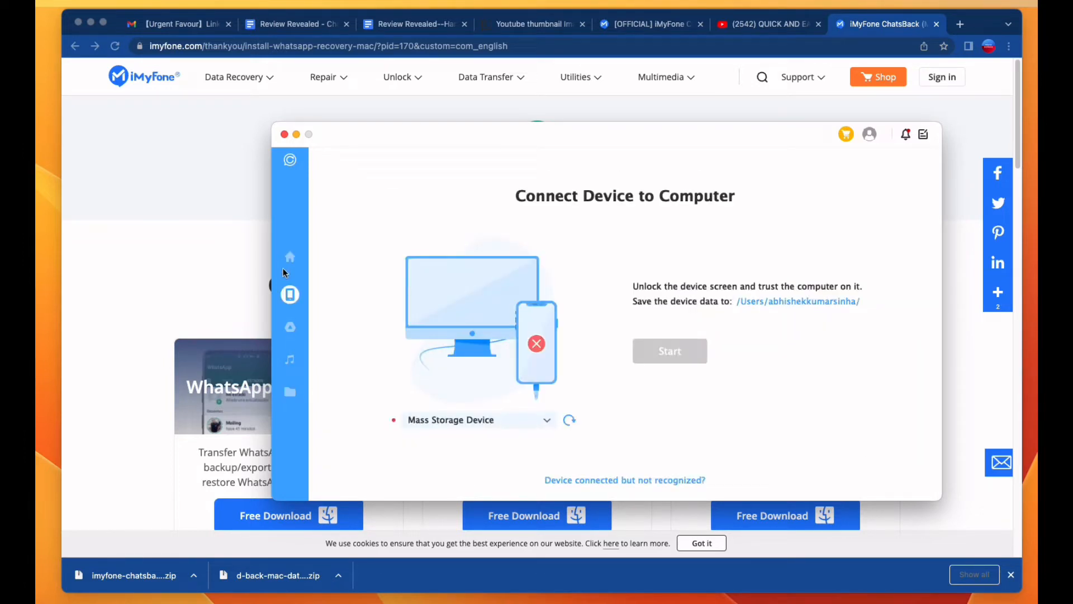
mouse_move(289, 295)
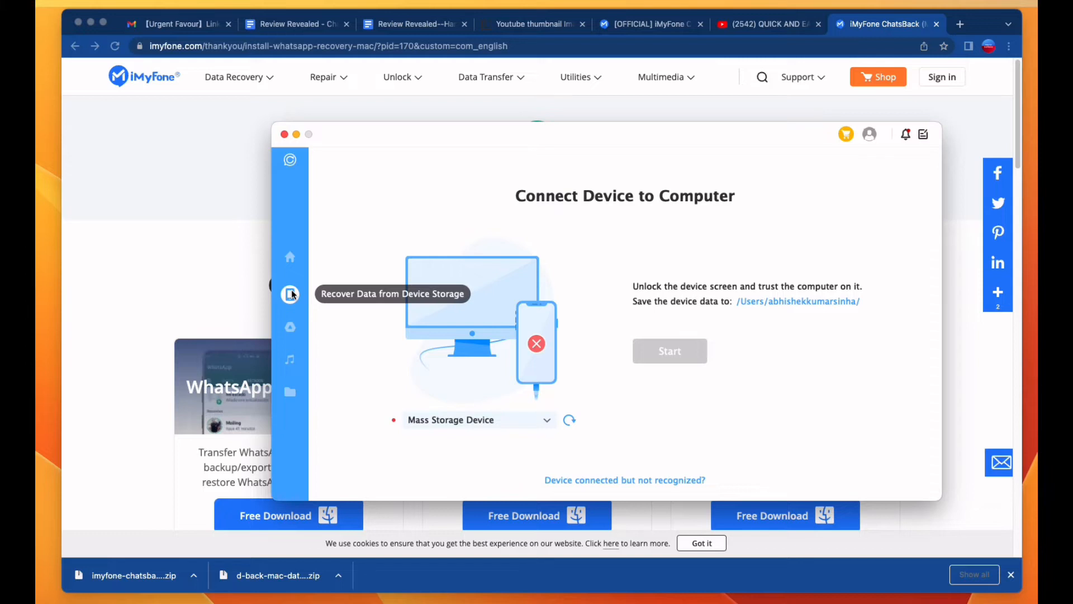
mouse_move(392, 390)
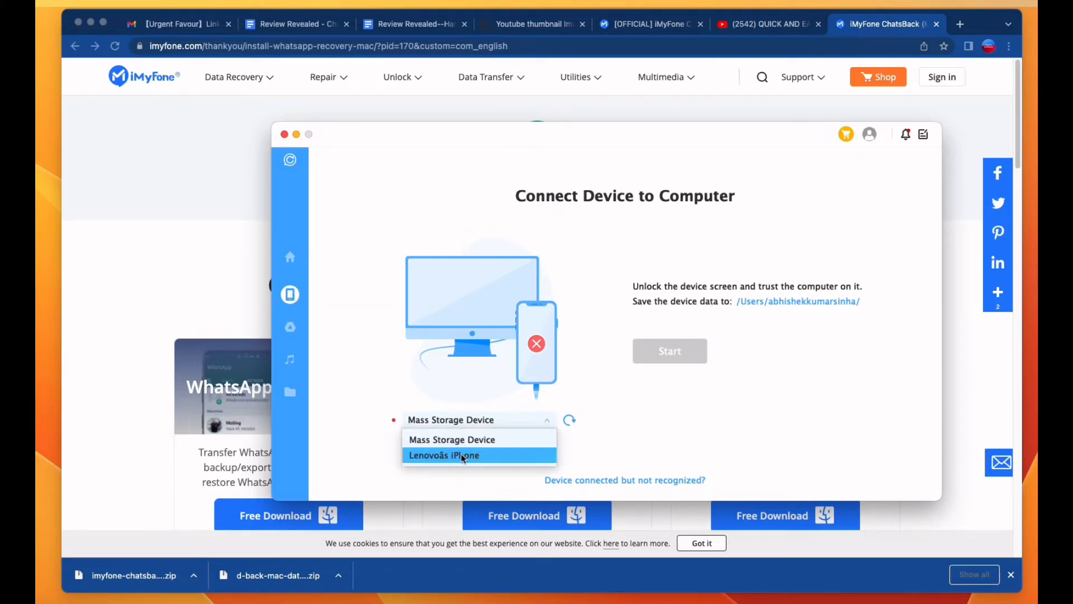
Select the connected iPhone, start scanning and confirm WhatsApp Messenger as the data type
click(444, 455)
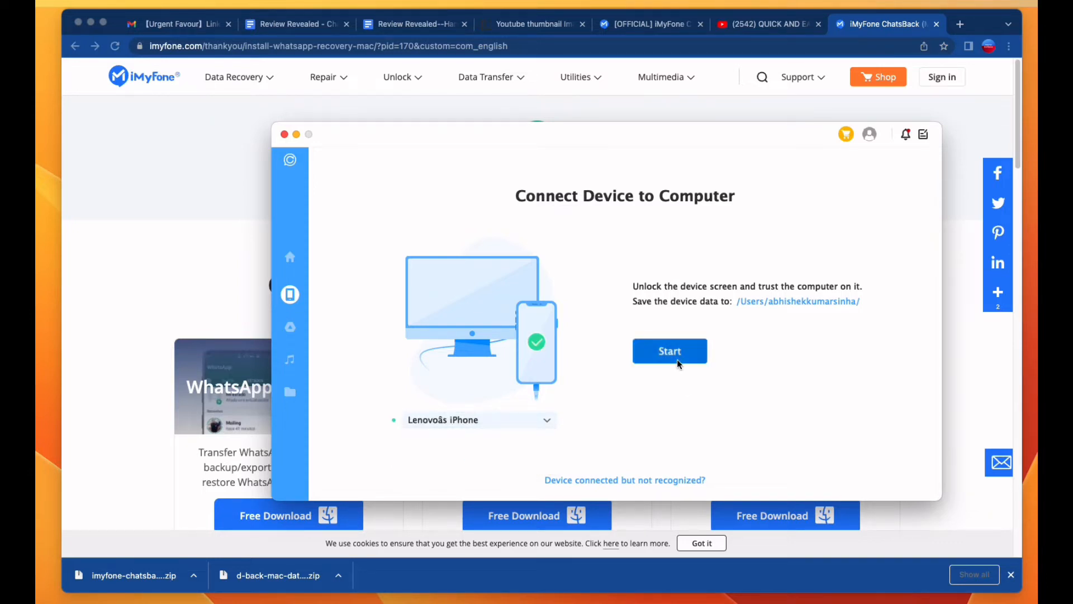
click(669, 350)
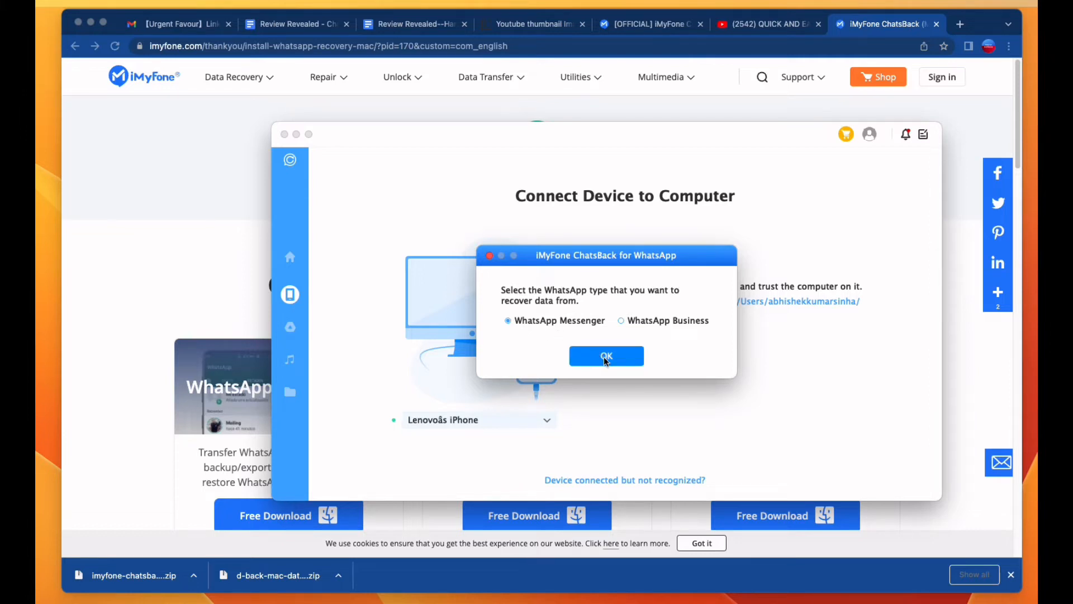
click(606, 356)
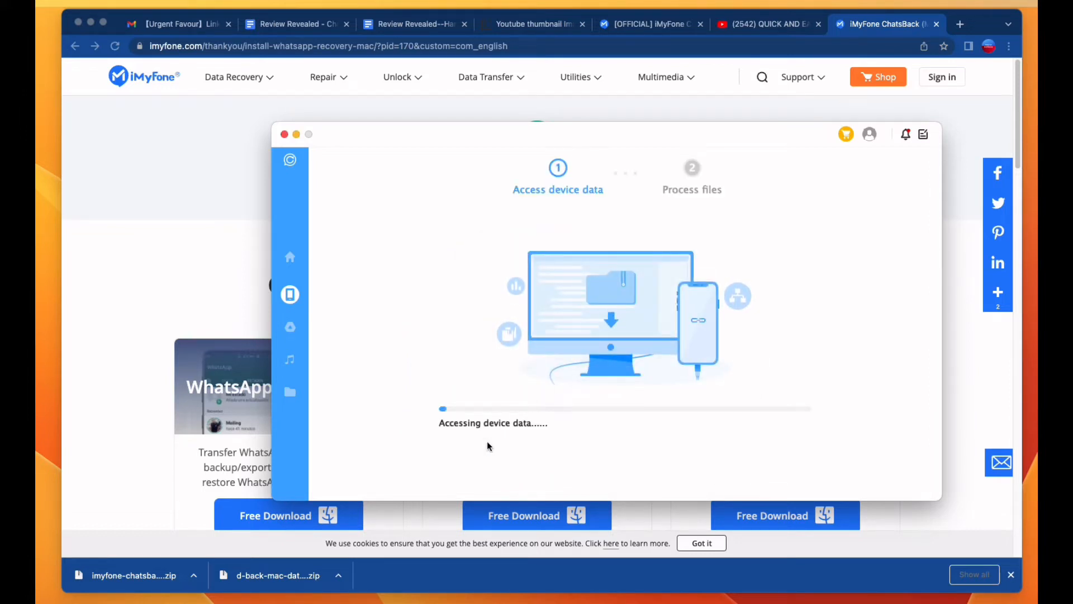
mouse_move(541, 444)
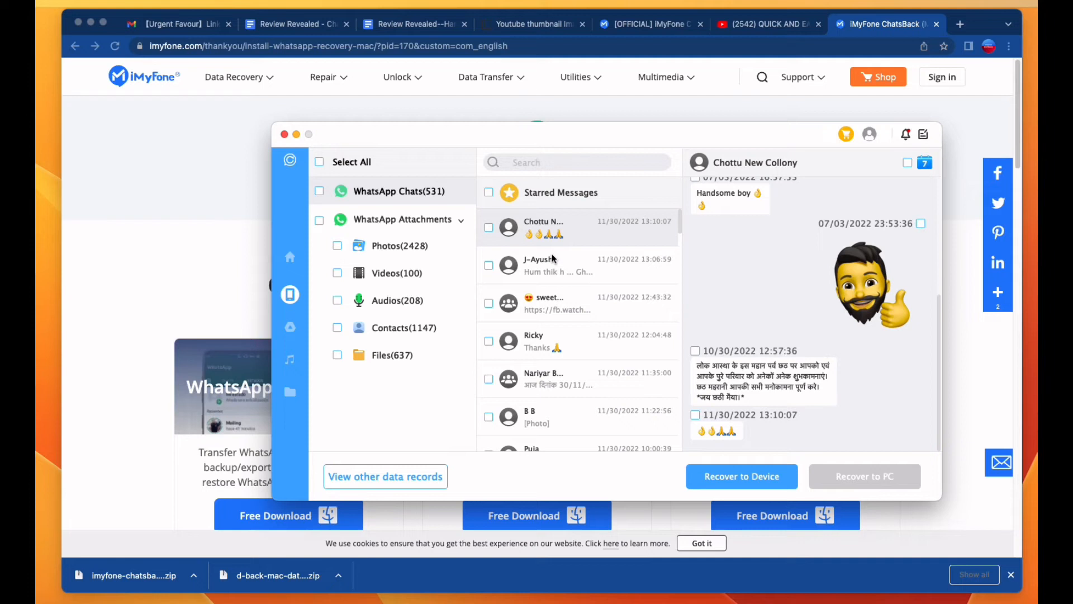
mouse_move(592, 315)
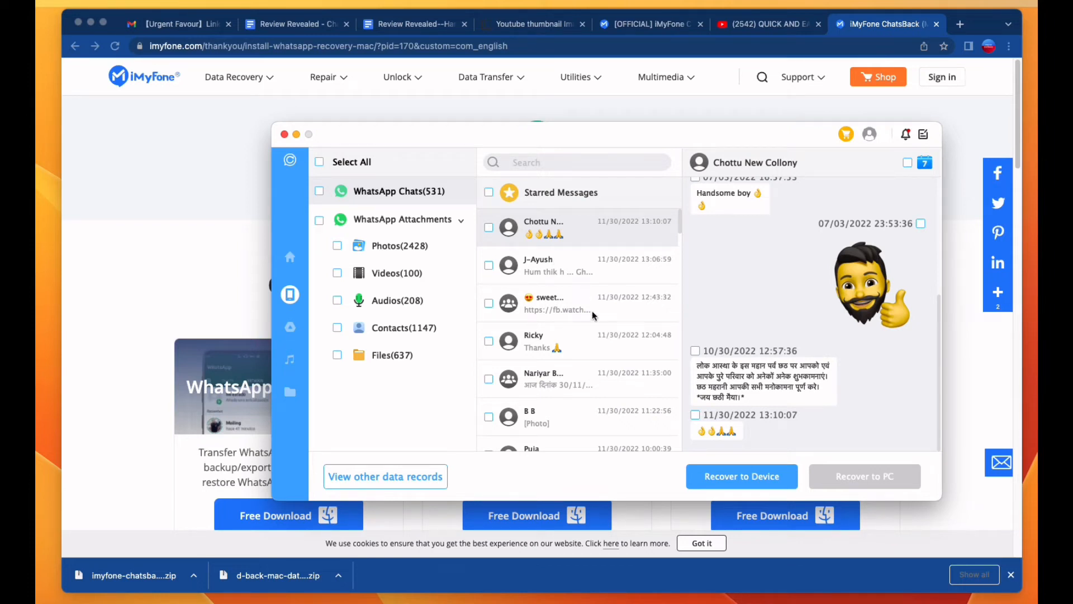
Scroll the recovered chat list and mark a conversation for recovery
scroll(down, 3)
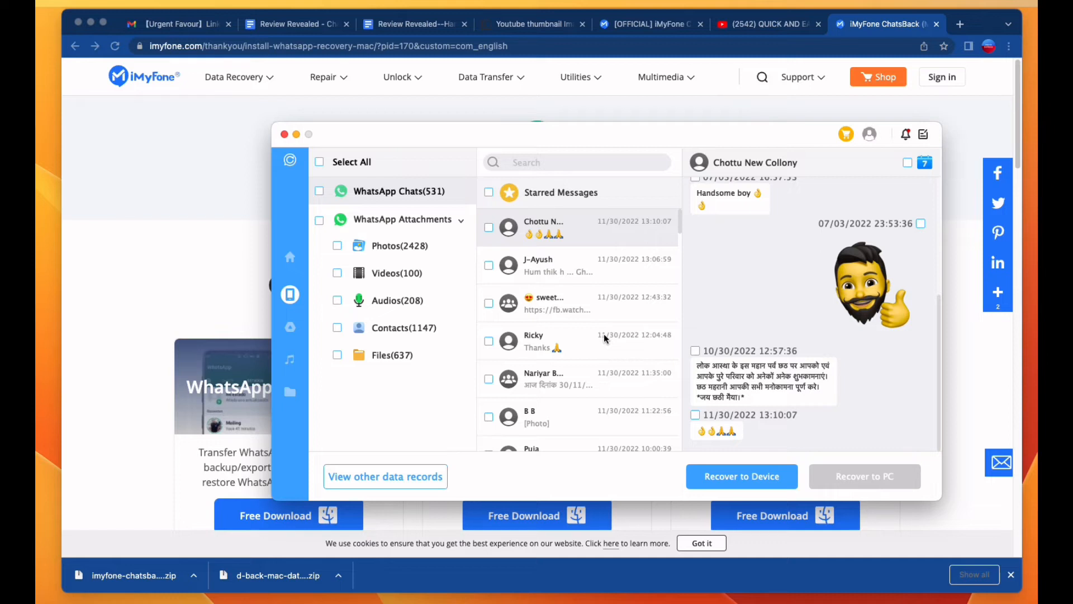
mouse_move(526, 245)
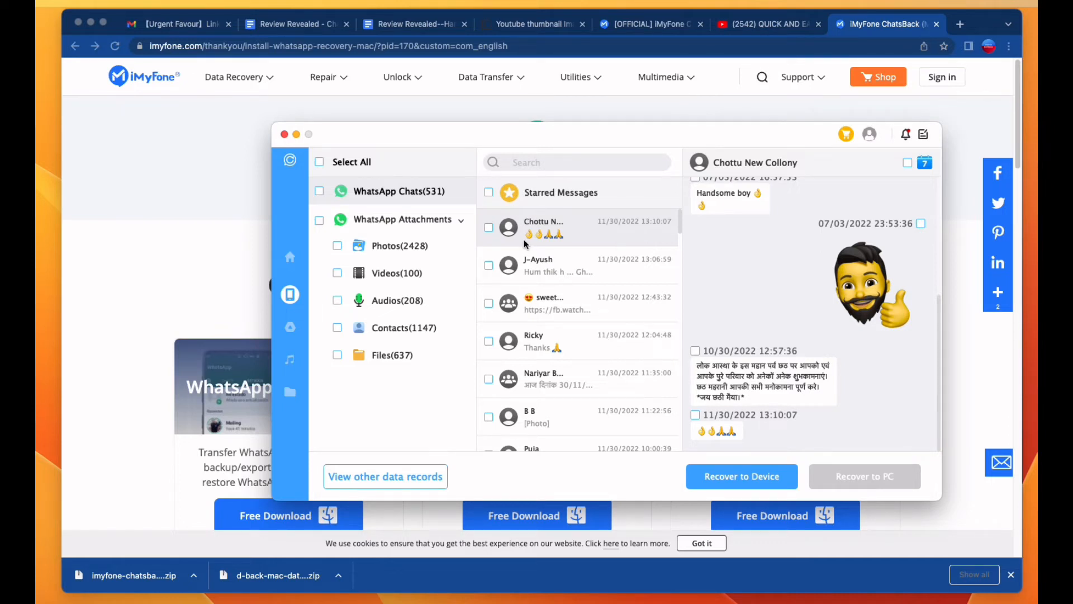
mouse_move(535, 262)
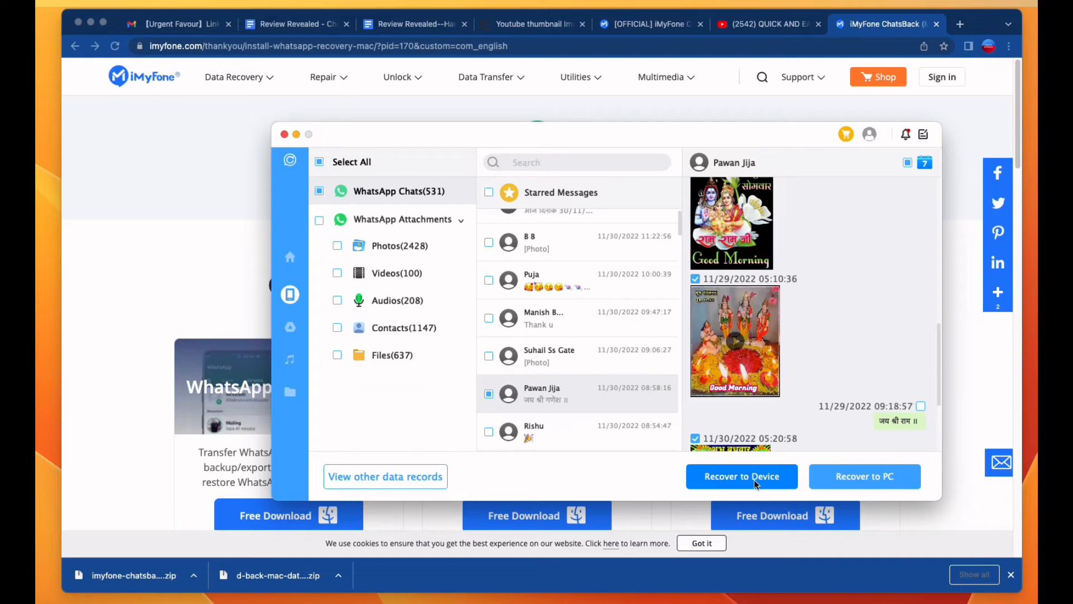
click(741, 476)
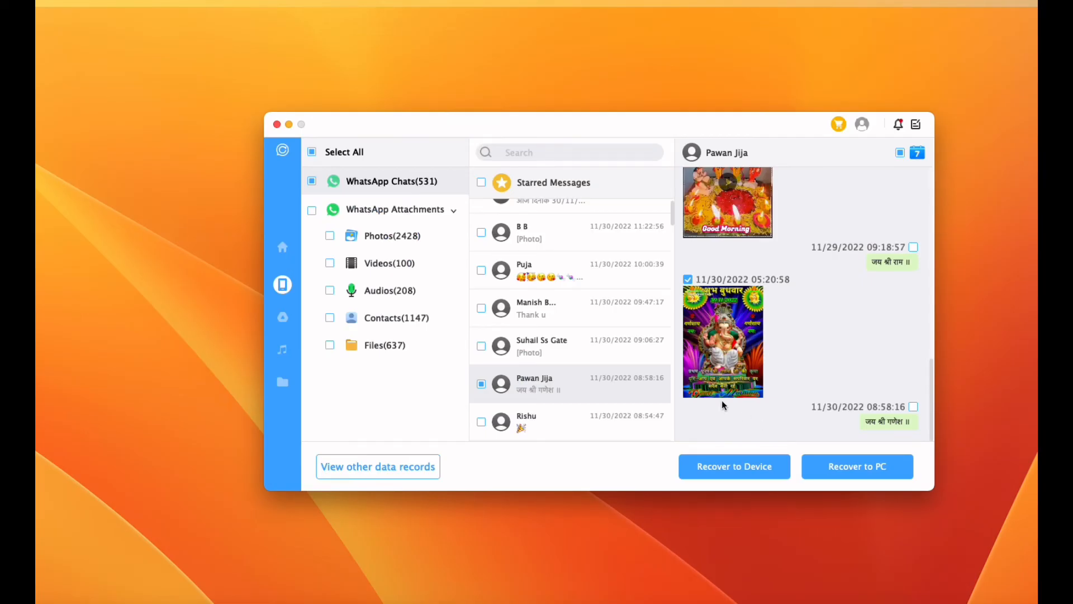
mouse_move(792, 368)
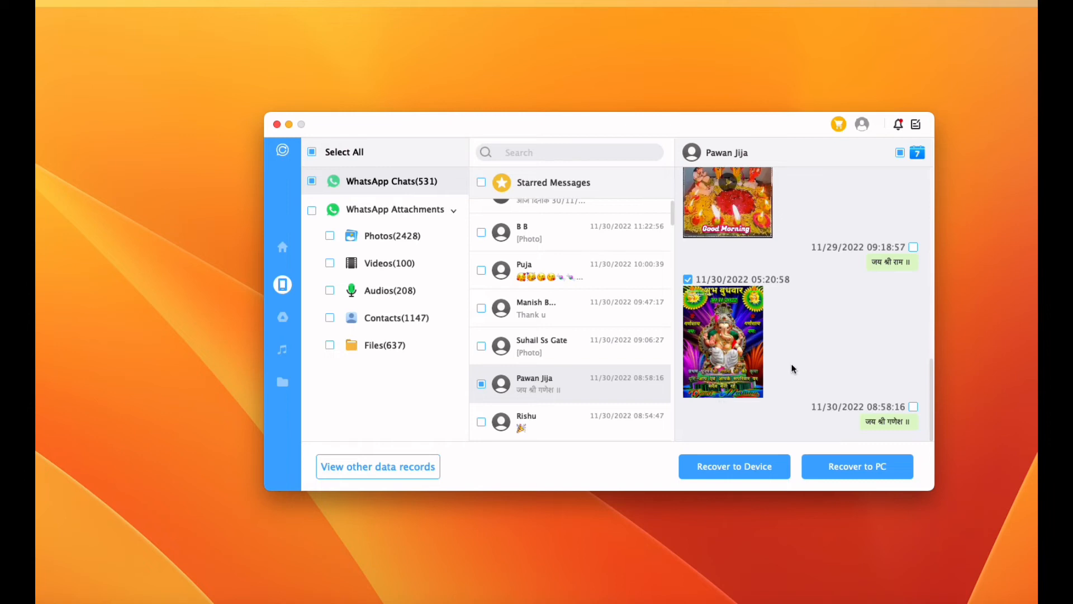
mouse_move(387, 263)
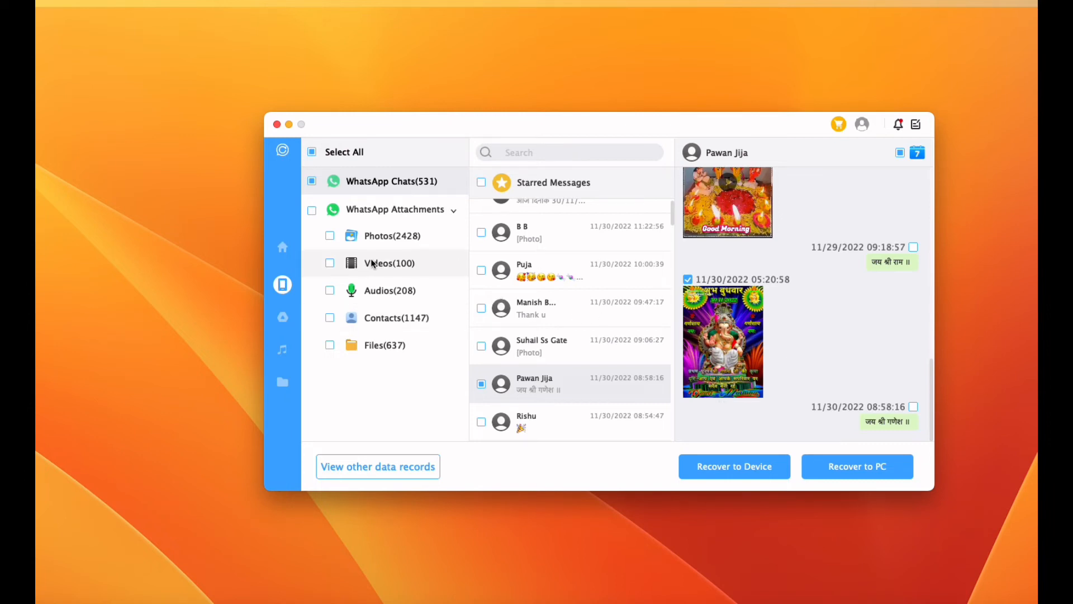
mouse_move(426, 272)
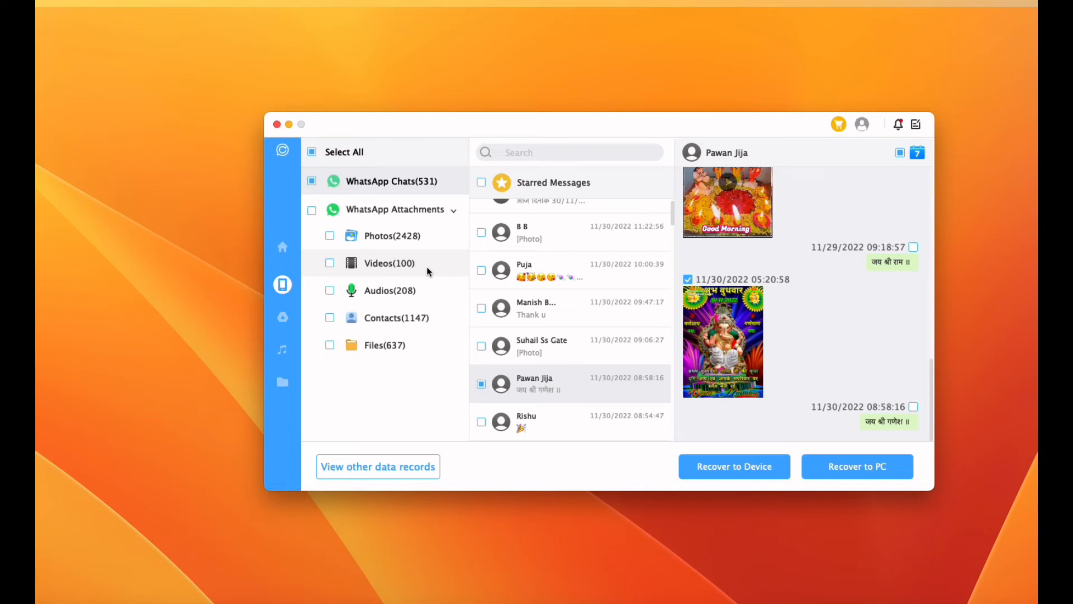
mouse_move(365, 287)
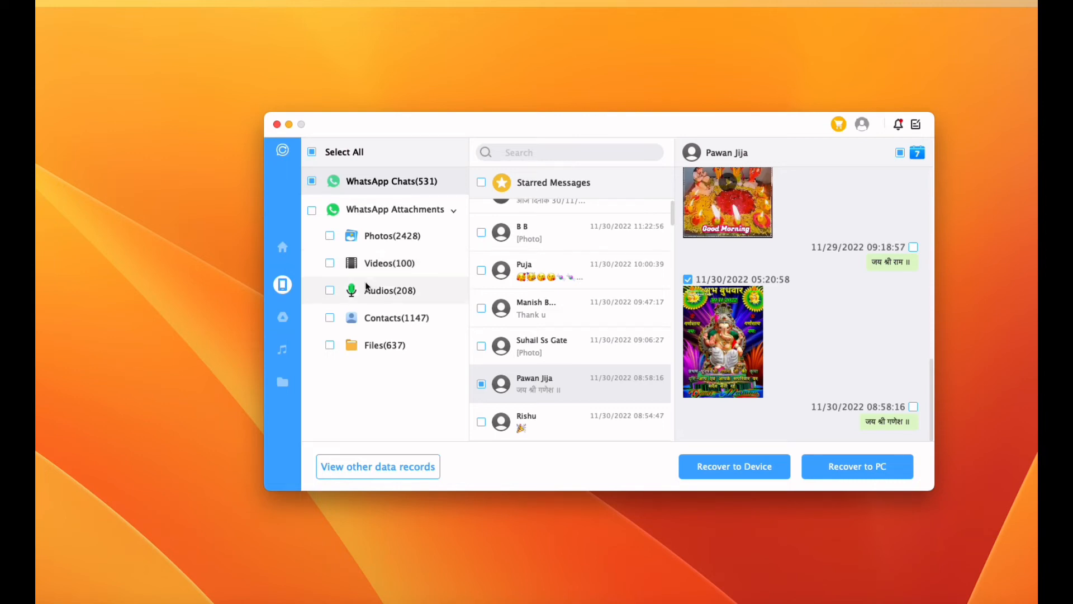
Include audio attachments and contacts in the recovery selection
click(330, 236)
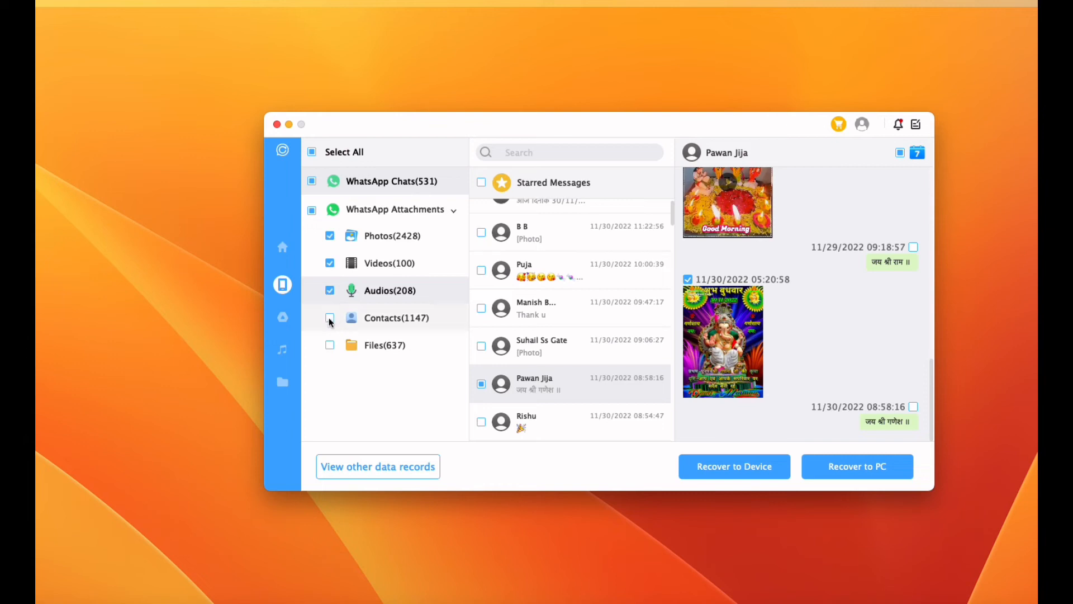
click(330, 317)
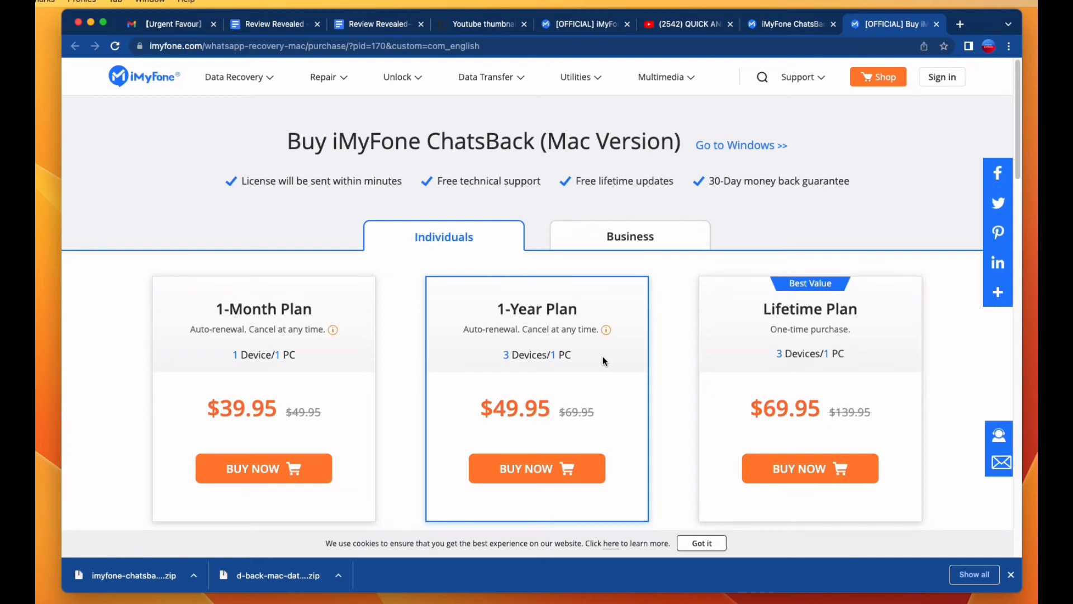
Highlight the 1-Month Plan title and the $69.95 Lifetime Plan price on the pricing page
click(264, 309)
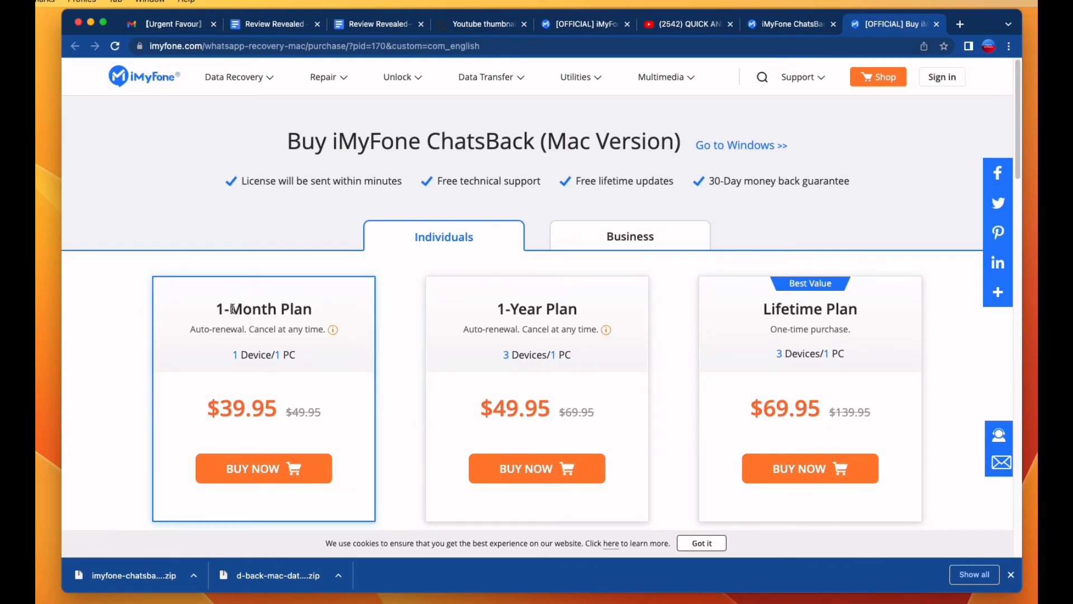
double_click(264, 308)
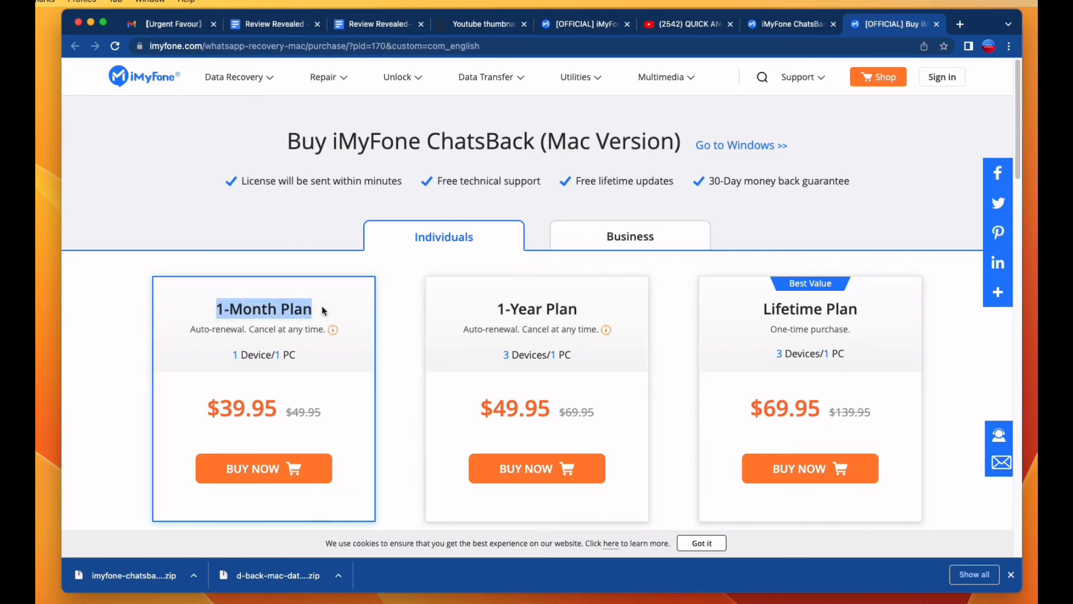
mouse_move(274, 410)
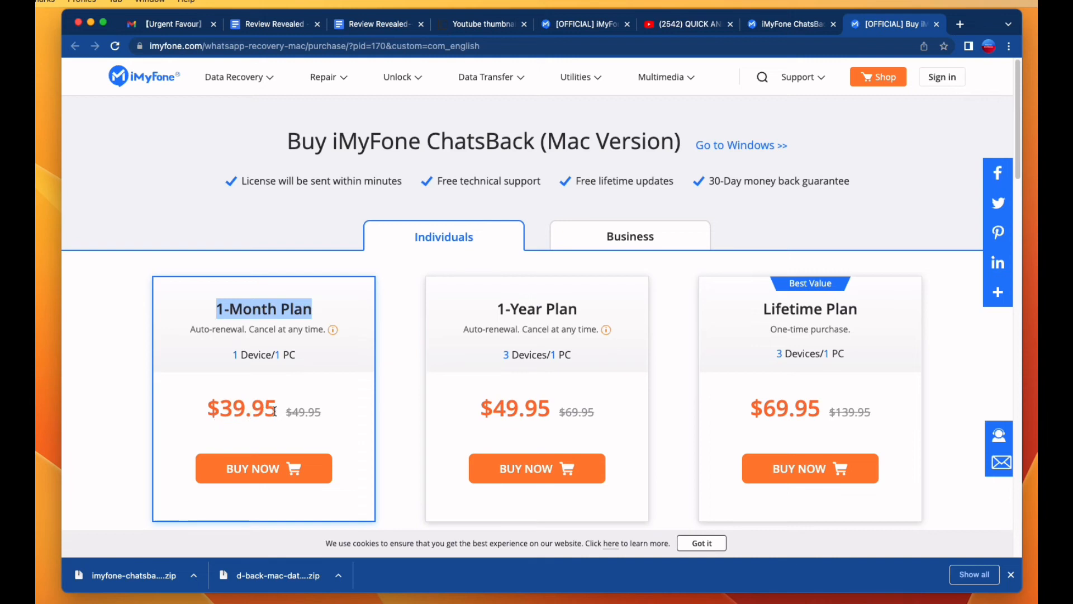
mouse_move(295, 353)
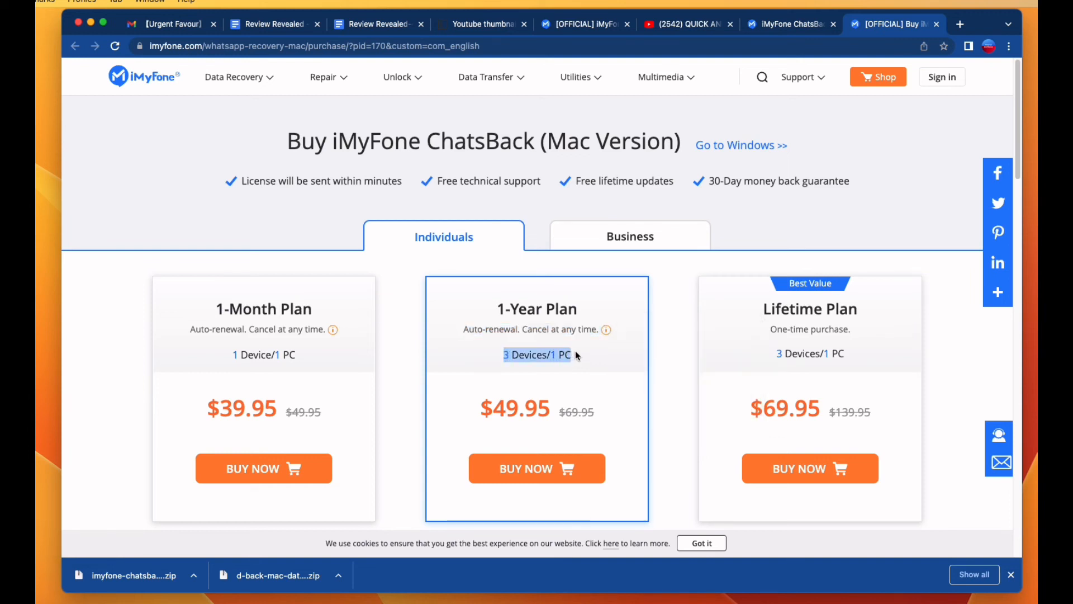
mouse_move(489, 412)
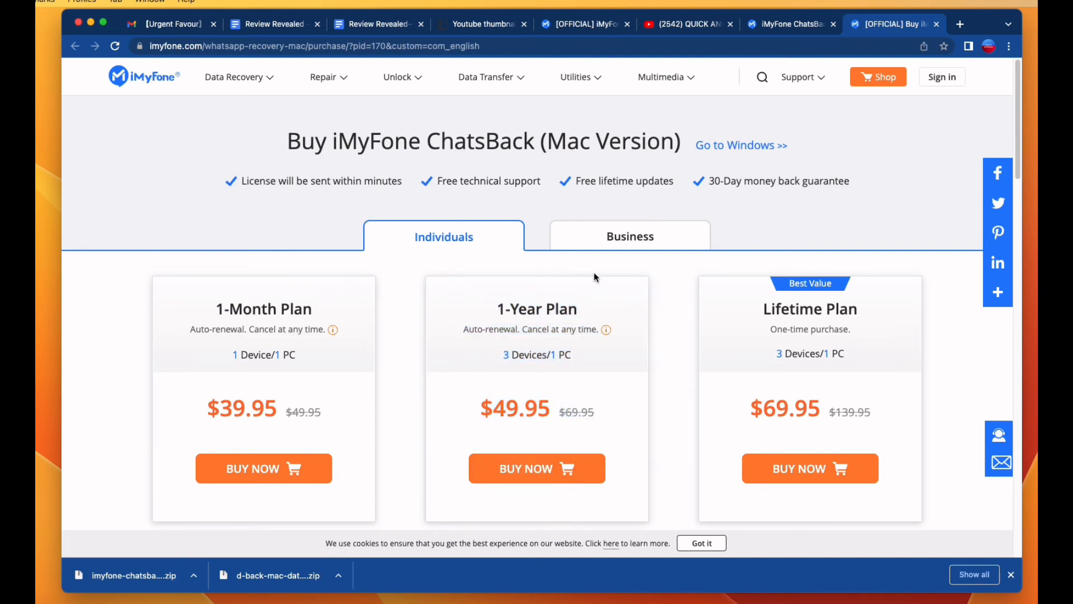
mouse_move(762, 313)
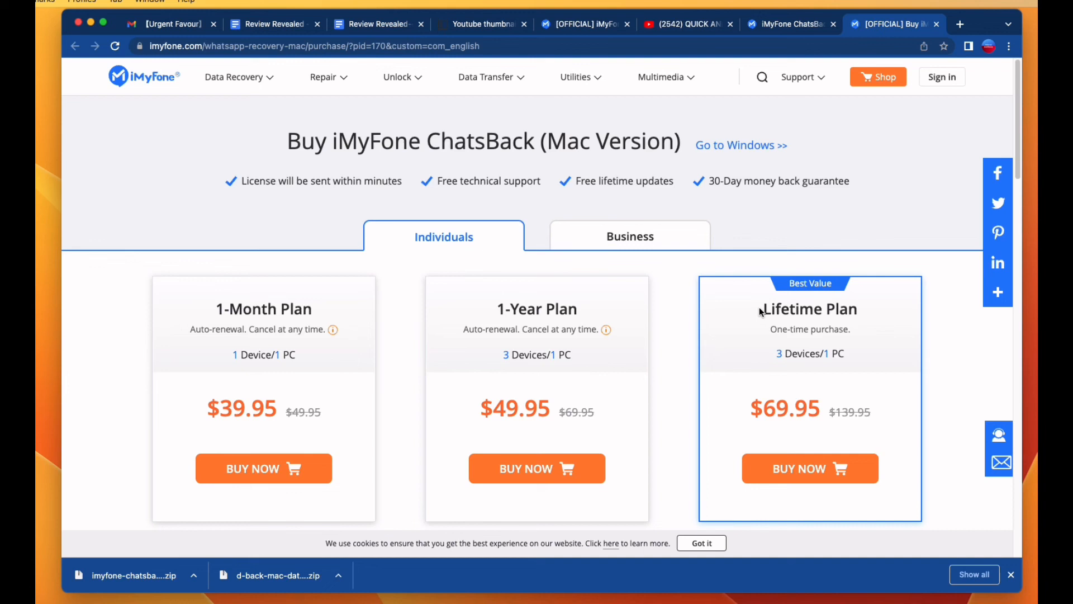
double_click(809, 309)
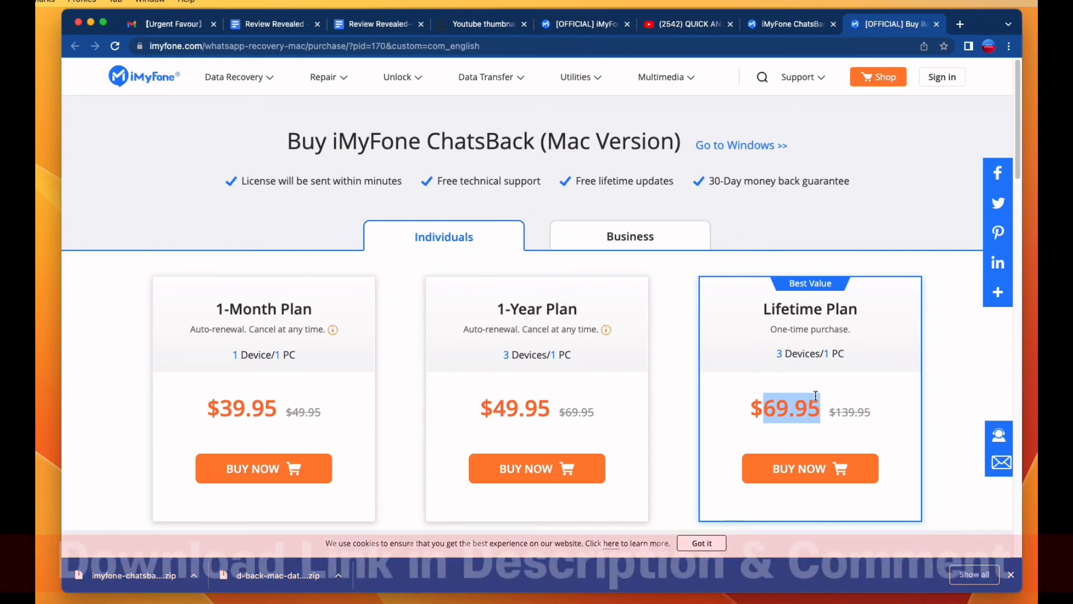
mouse_move(671, 170)
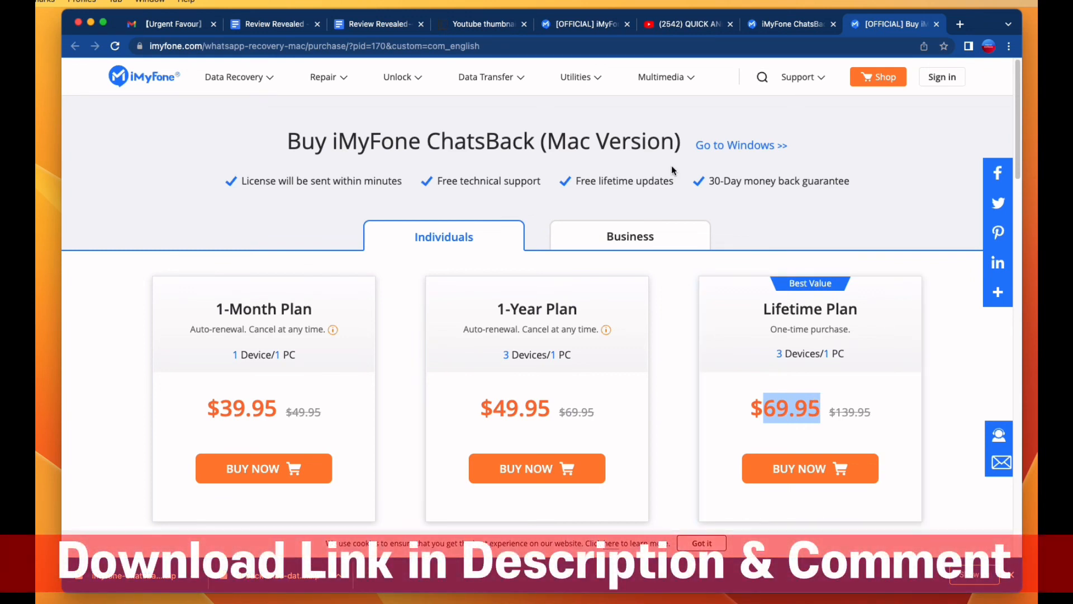